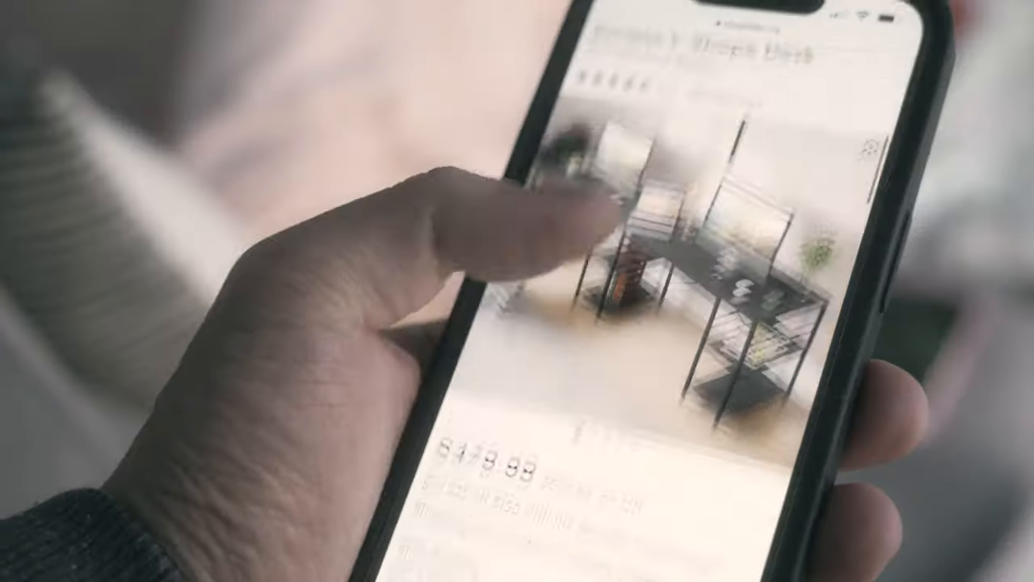
pyautogui.scroll(-3)
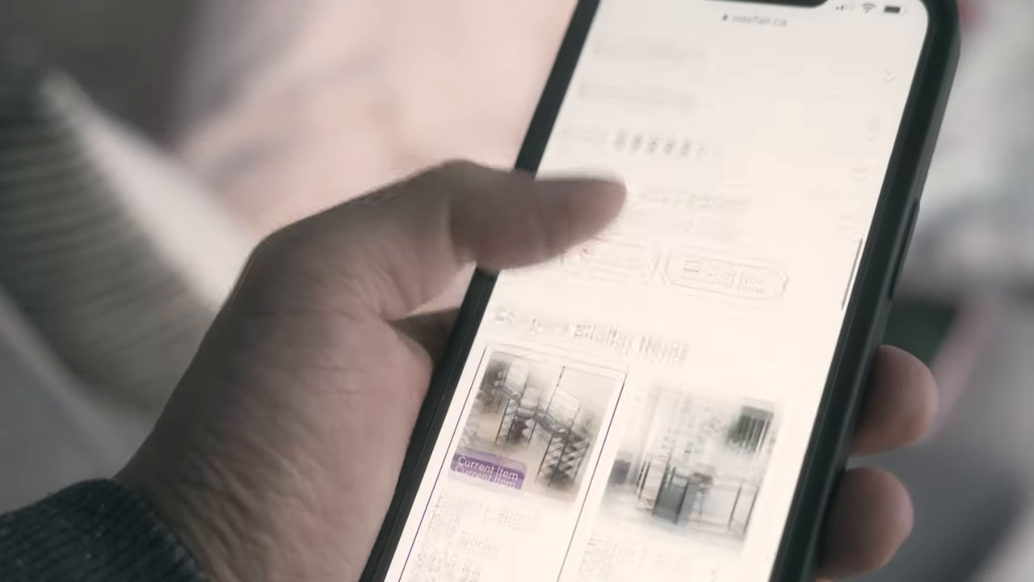